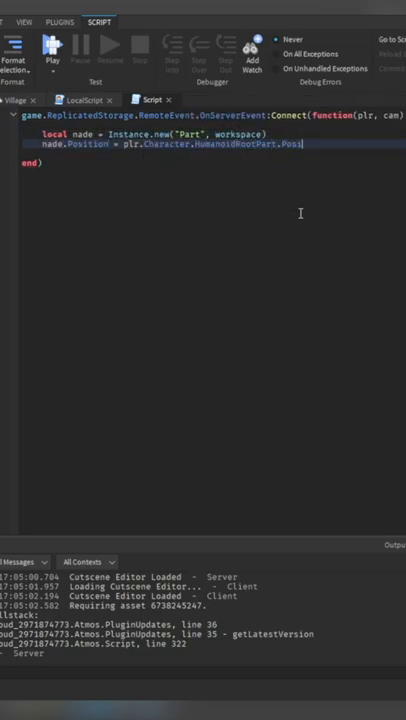
{"action": "type", "text": "nade.Size = Vector3.new(1,"}
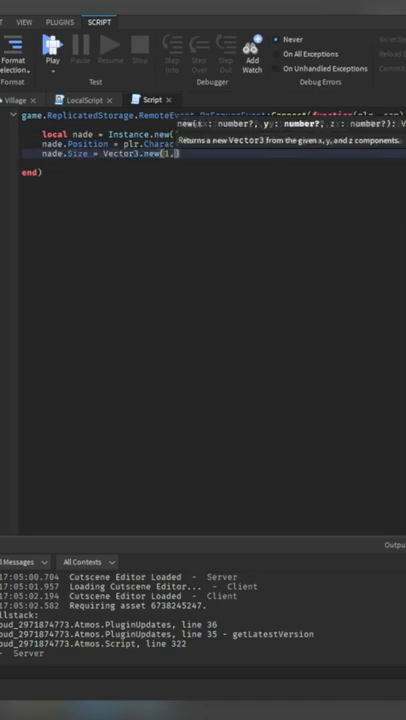
{"action": "type", "text": "local at0 = Instance.new(\"Attachment\", nade"}
{"action": "type", "text": "force.Force = cam.Unit*300"}
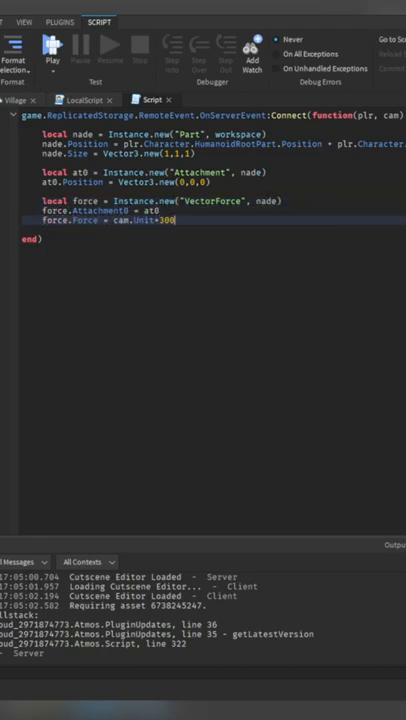
{"action": "type", "text": "task.wait()"}
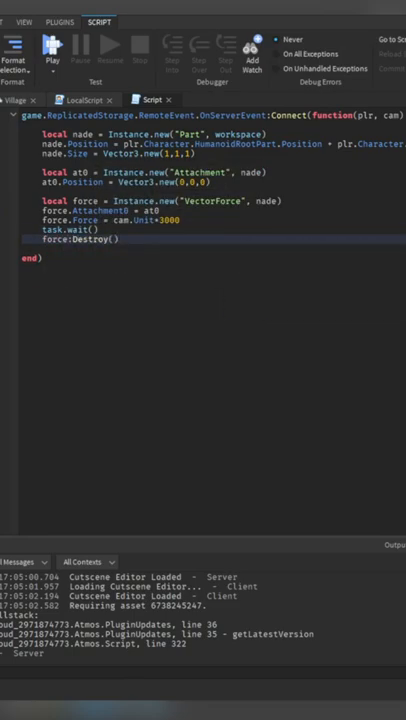
{"action": "type", "text": "local expl = Instance.ne"}
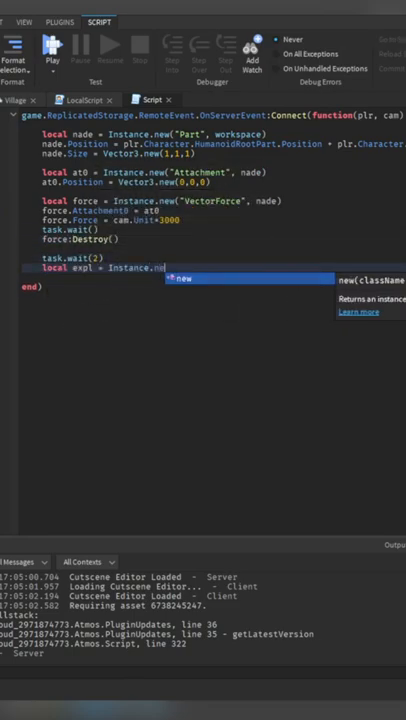
{"action": "type", "text": "w(\"Explosion\", workspace)"}
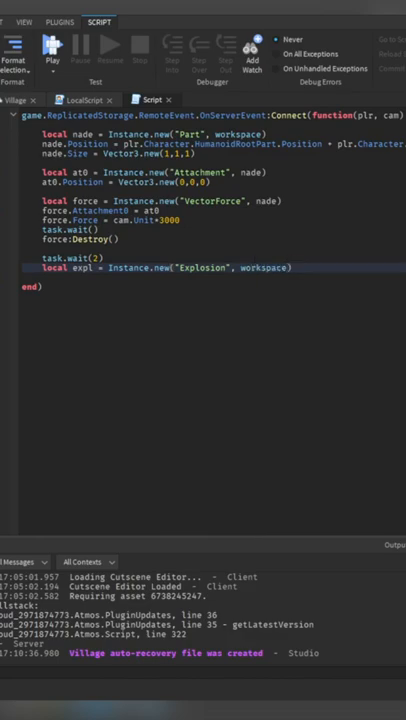
{"action": "type", "text": "expl.Position = nade.Position"}
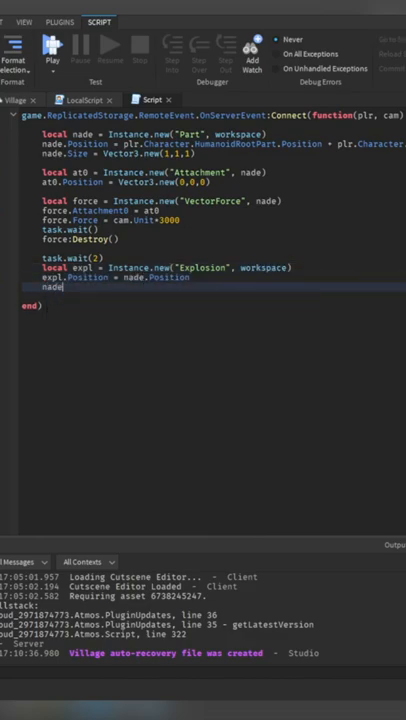